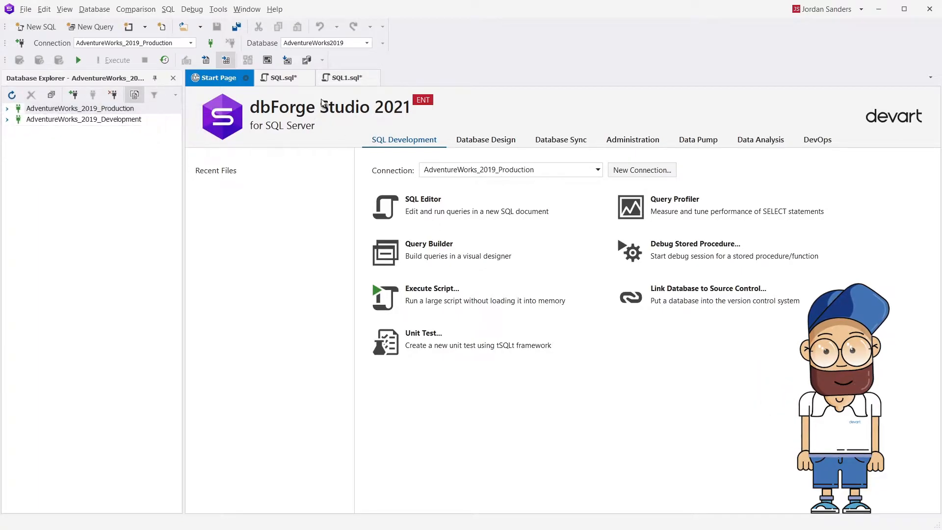
Step: Flip between the Sales.Customer SELECT and the CustomerID 10 DELETE documents, ending on the SELECT
click(282, 78)
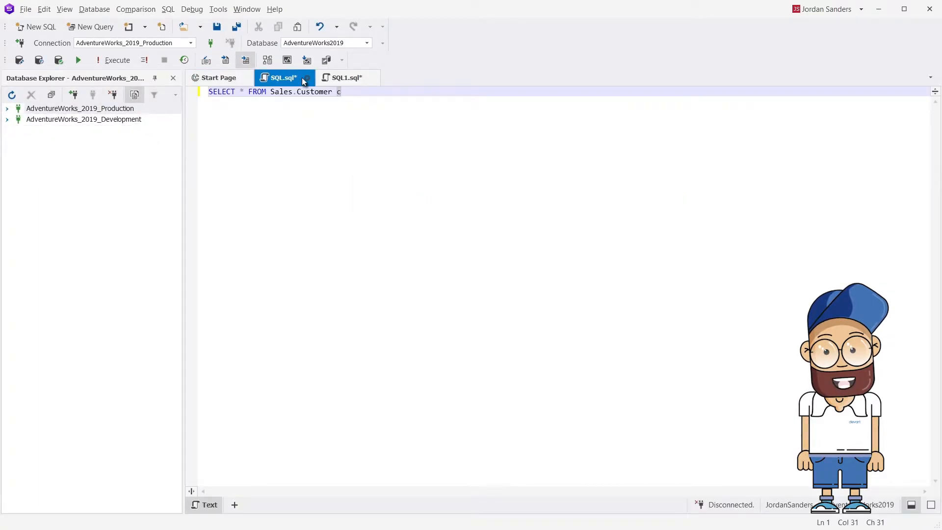
click(345, 76)
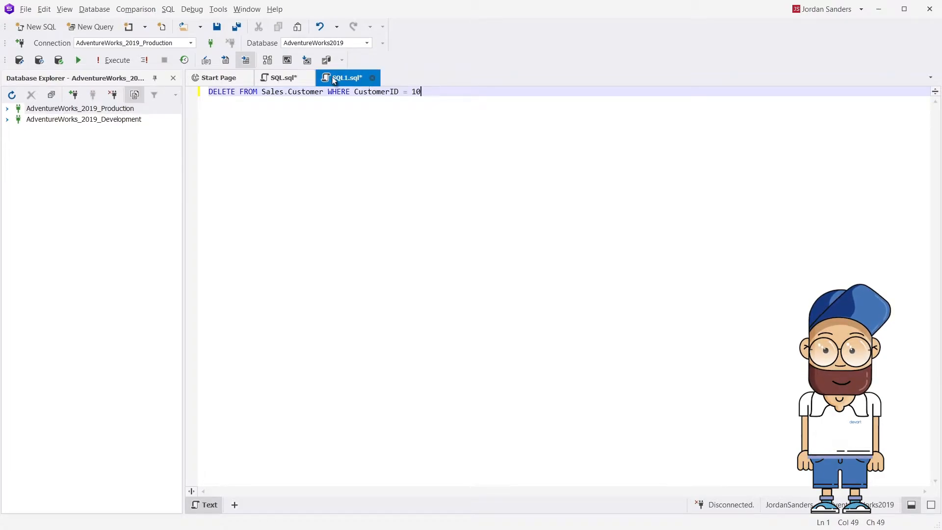
click(283, 77)
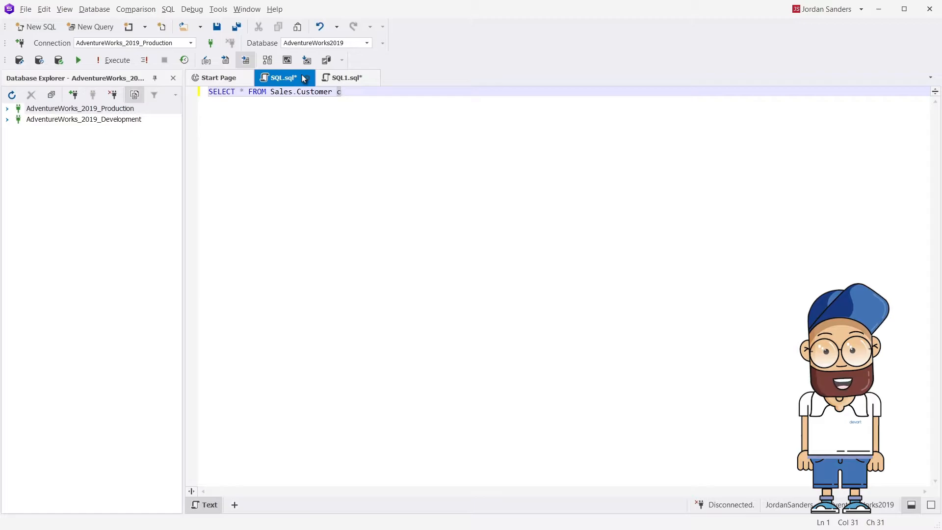
Step: Assign the red Production category to AdventureWorks_2019_Production via Modify Connection and reconnect
right_click(79, 108)
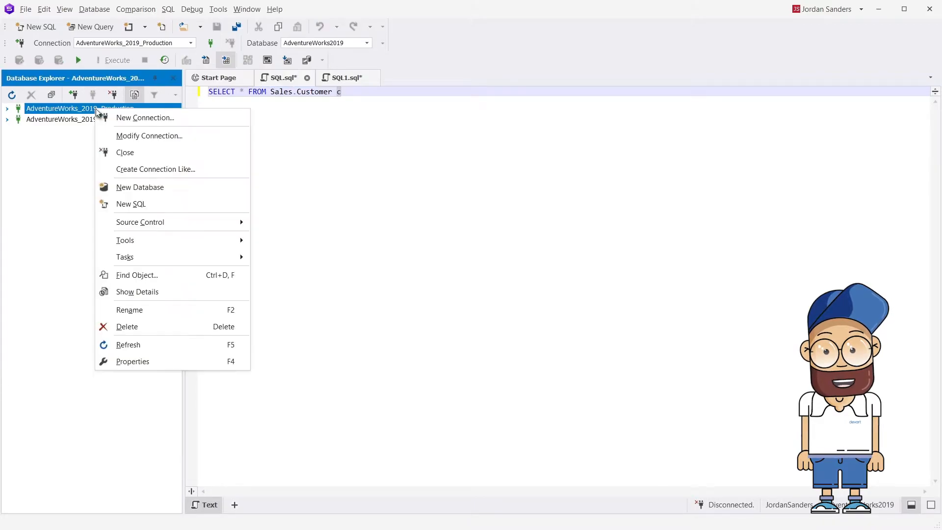
mouse_move(149, 136)
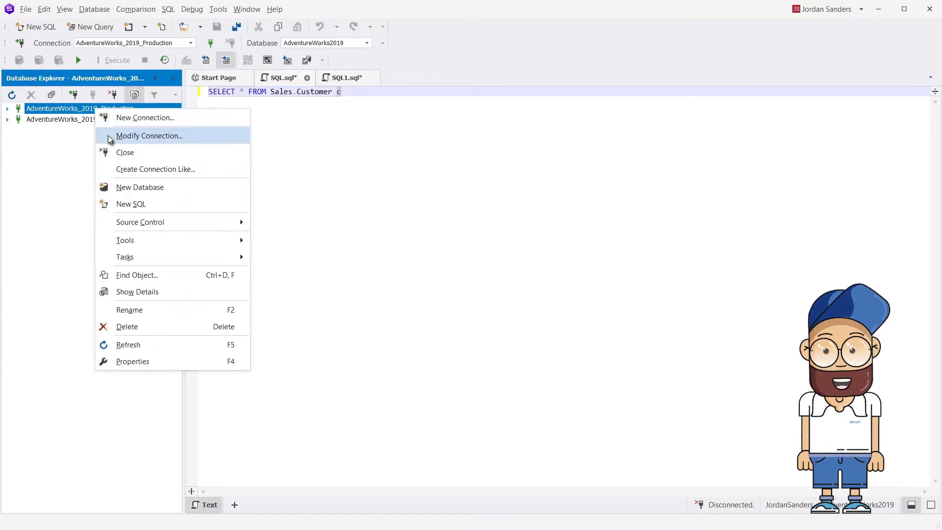
click(149, 135)
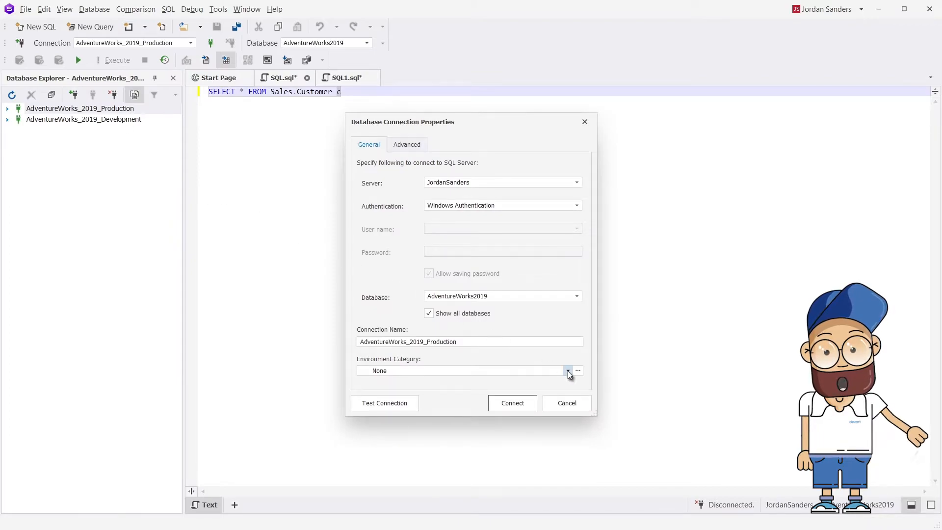
click(567, 370)
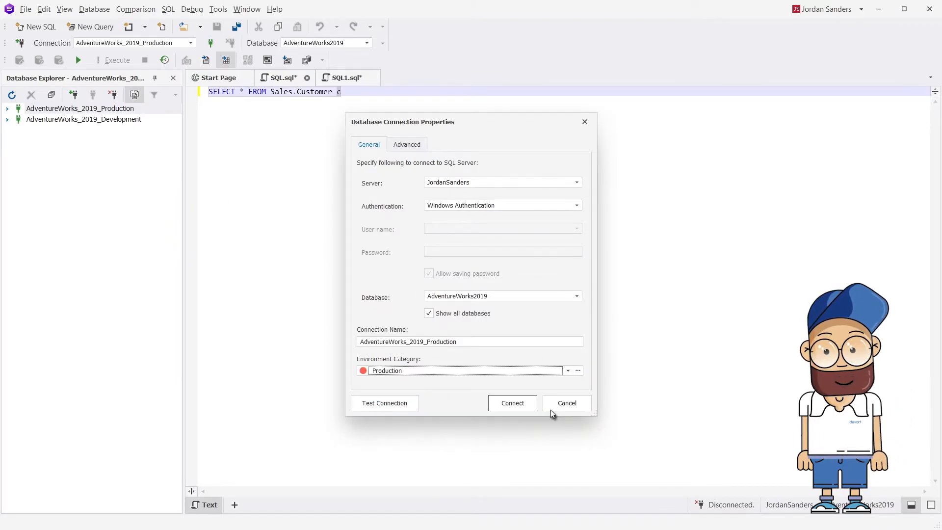
click(512, 402)
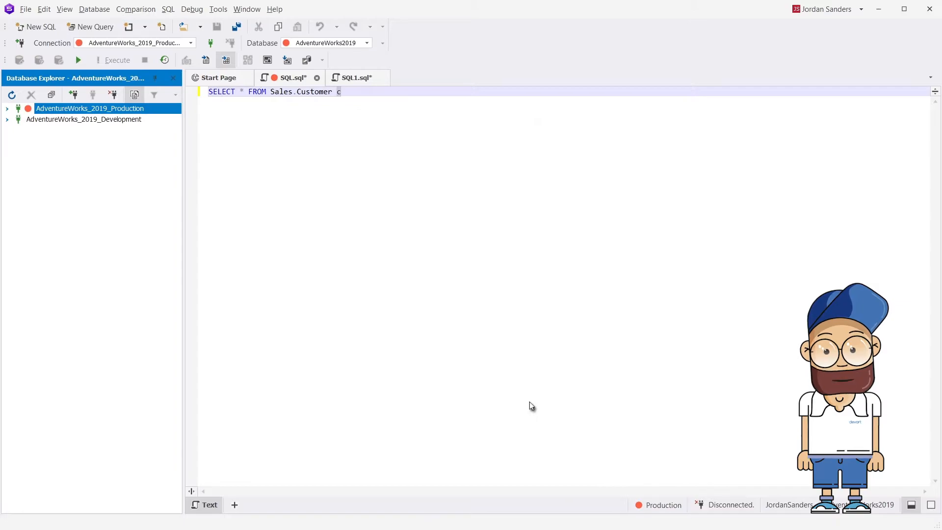
Step: Assign the green Development category to AdventureWorks_2019_Development via Modify Connection and reconnect
click(84, 119)
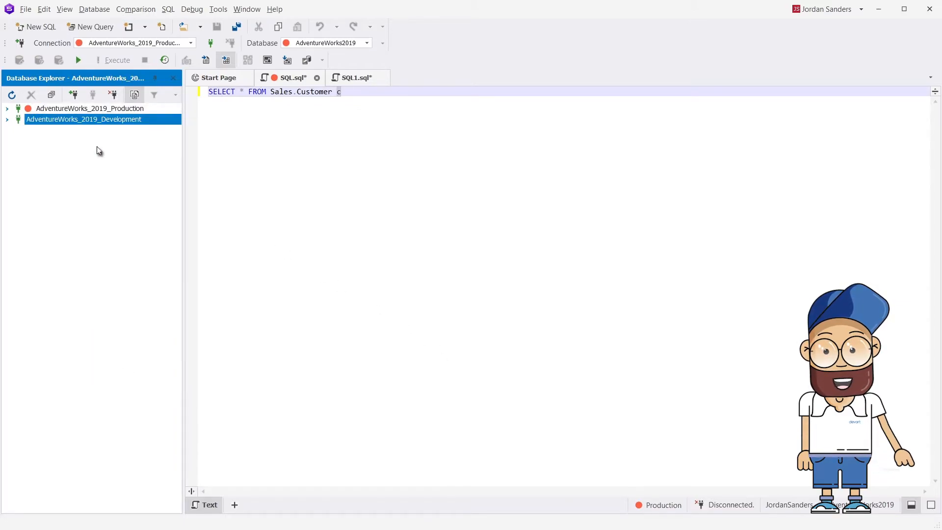
click(567, 371)
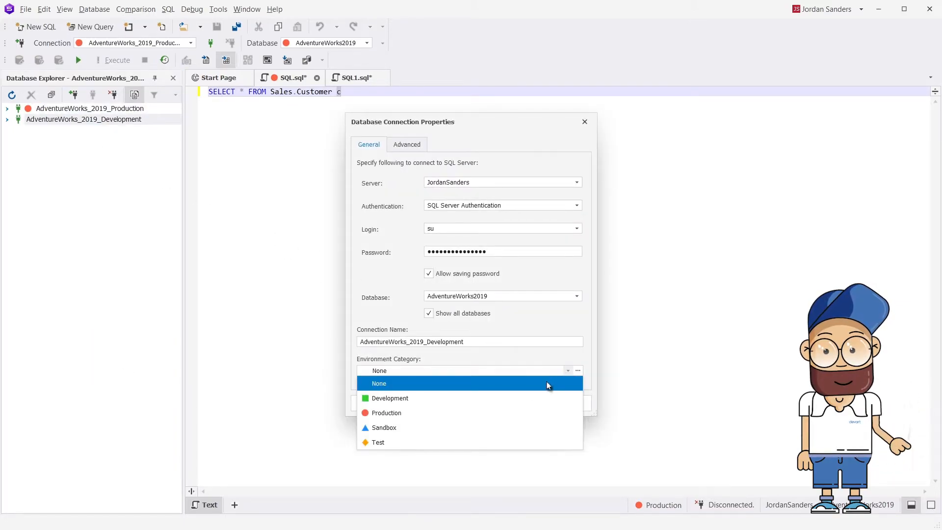
click(390, 398)
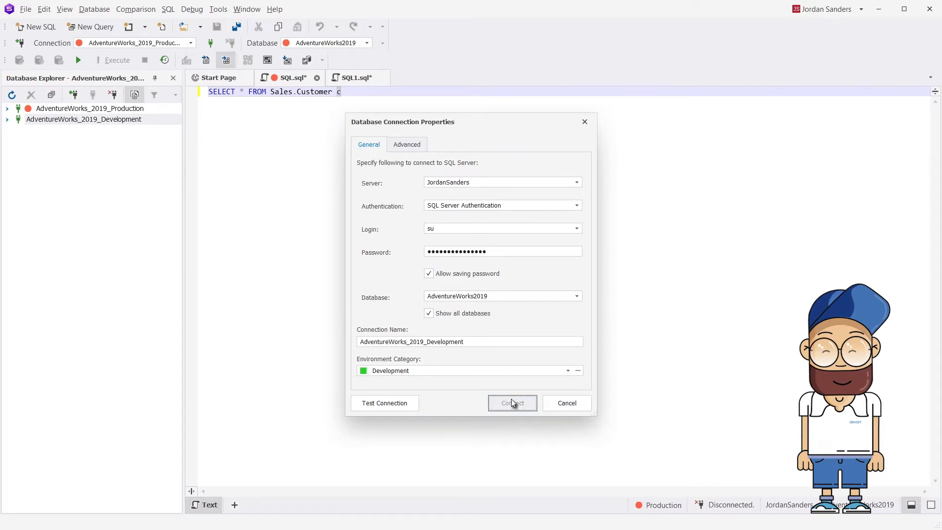
click(512, 402)
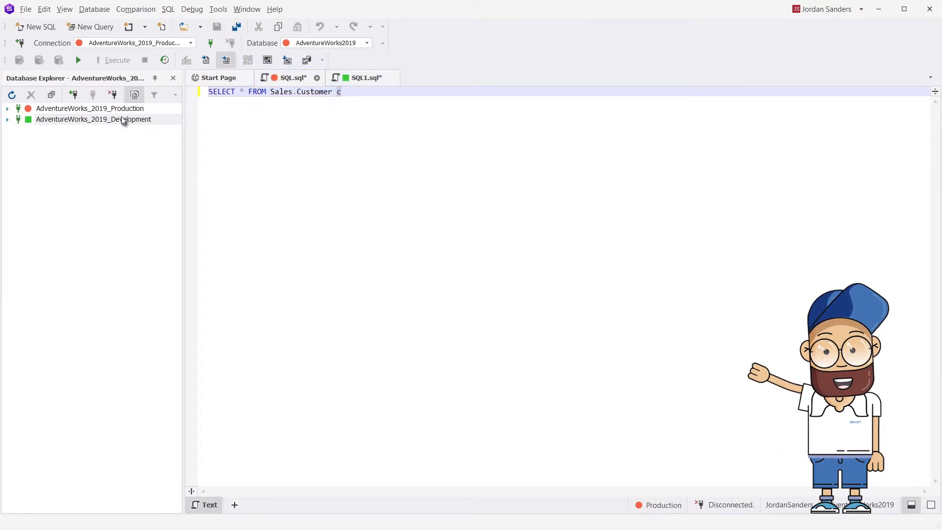
Step: Start a new SQL2 document with SELECT * FROM Sales.Customer c
click(91, 107)
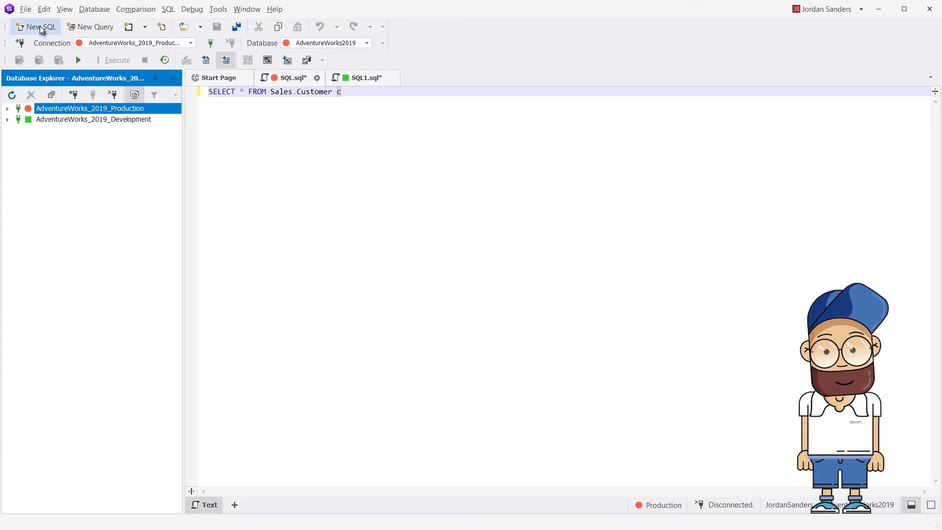
click(41, 26)
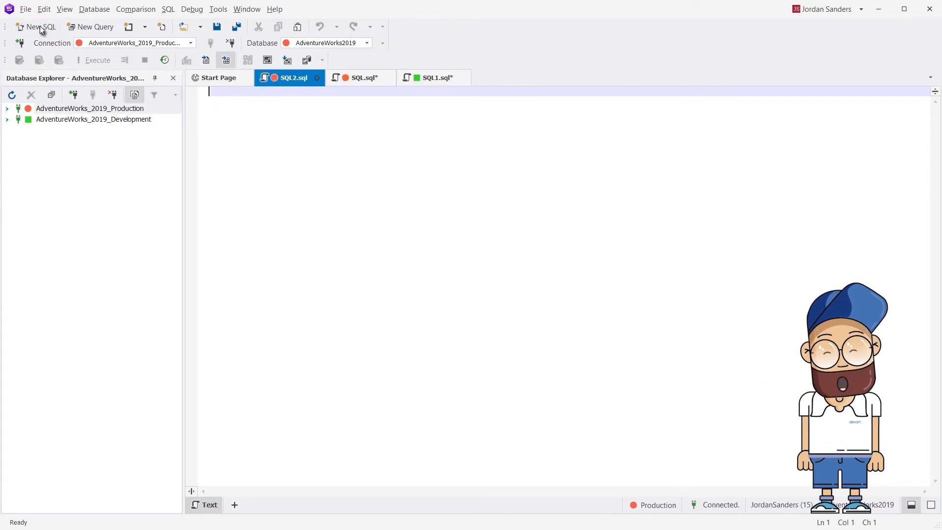
text(SELECT)
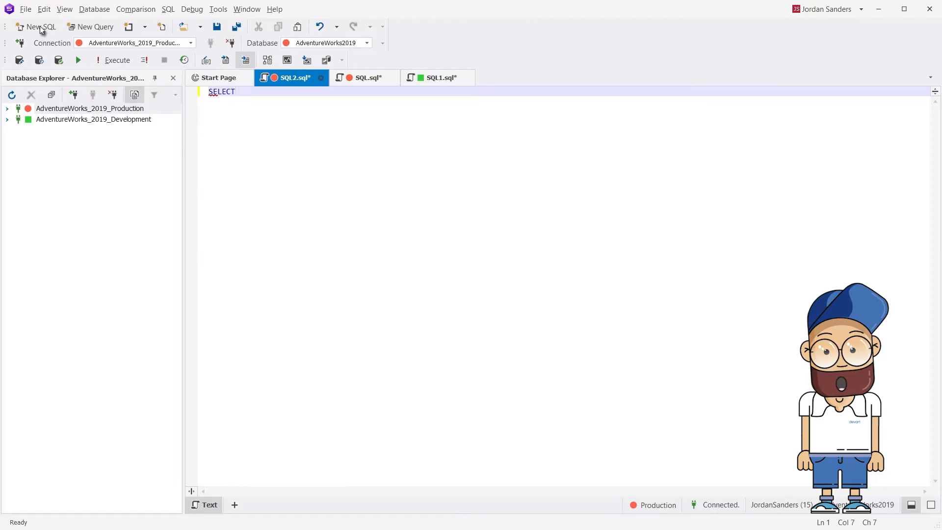
text(* FROM Sales.Customer c)
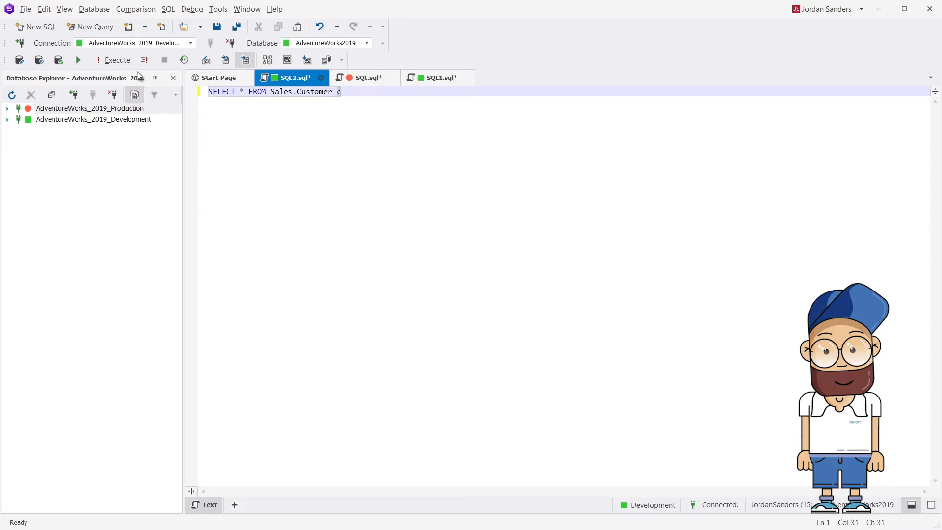
click(218, 9)
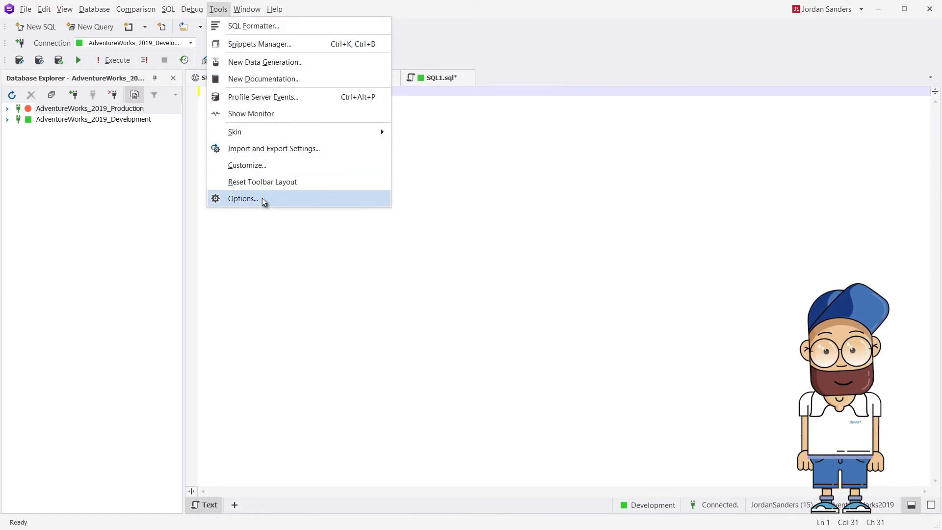
Step: Create a Demo environment category coloured MediumPurple in Options > Environment > Categories and save
click(243, 199)
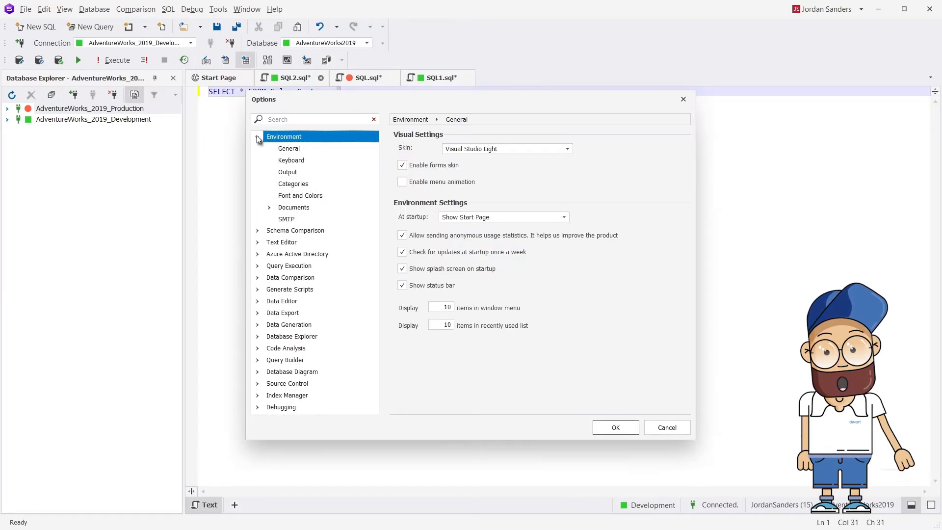
click(293, 184)
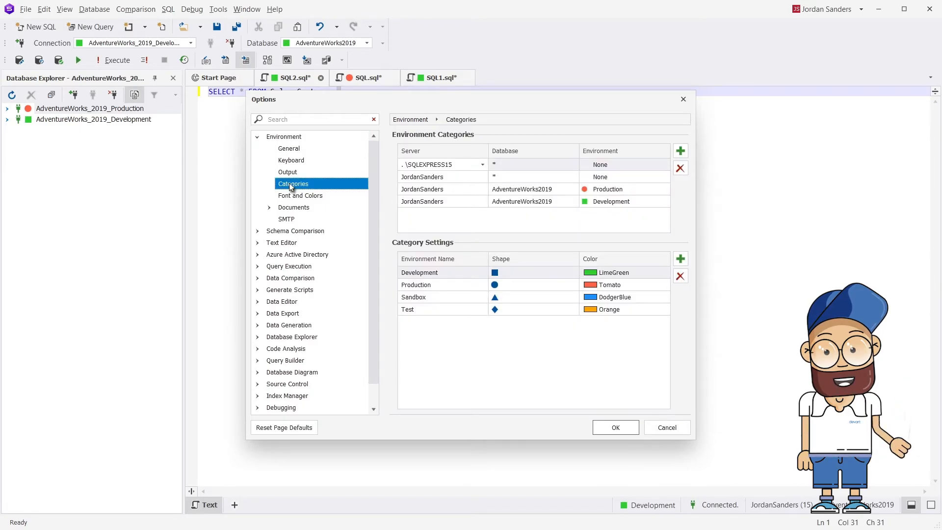
click(680, 258)
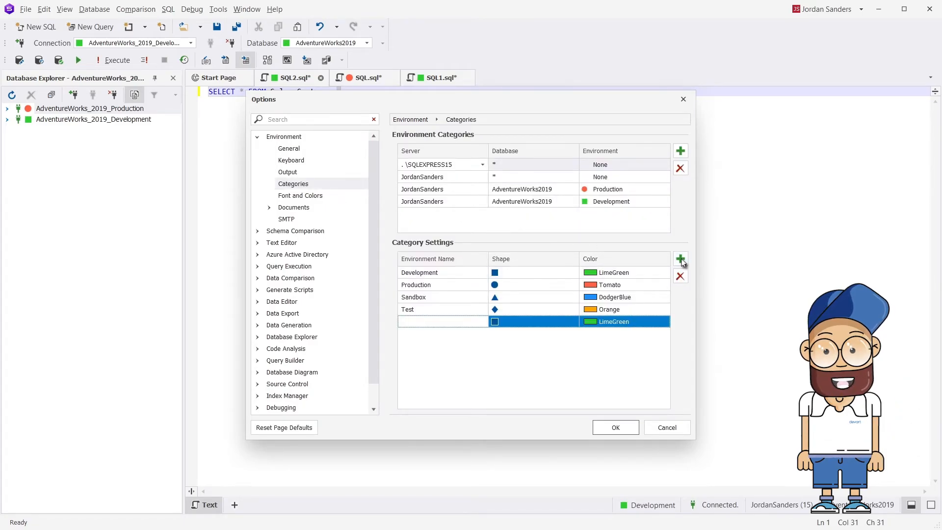
text(Demo)
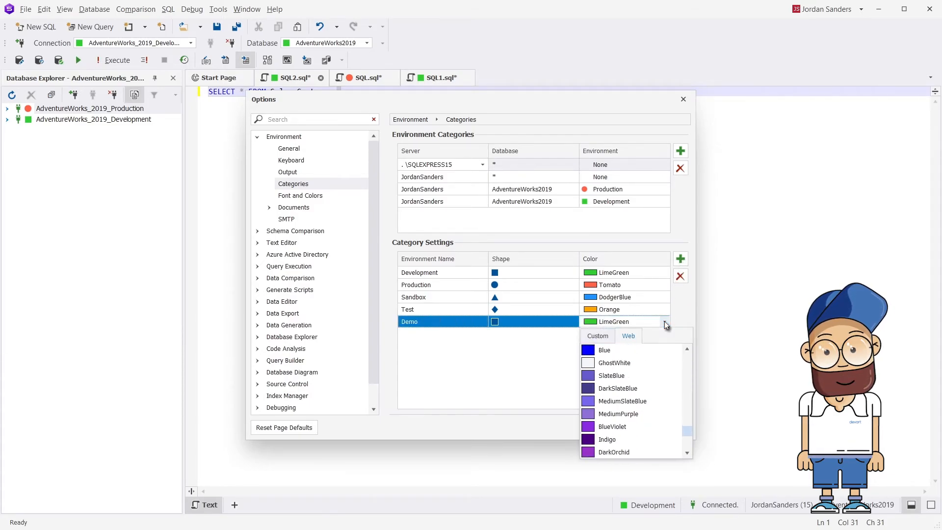
click(619, 413)
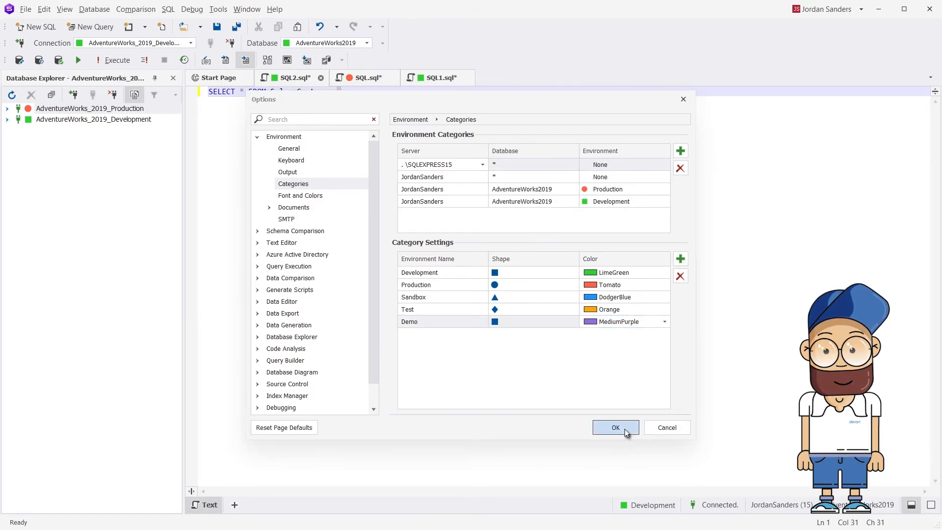
click(615, 427)
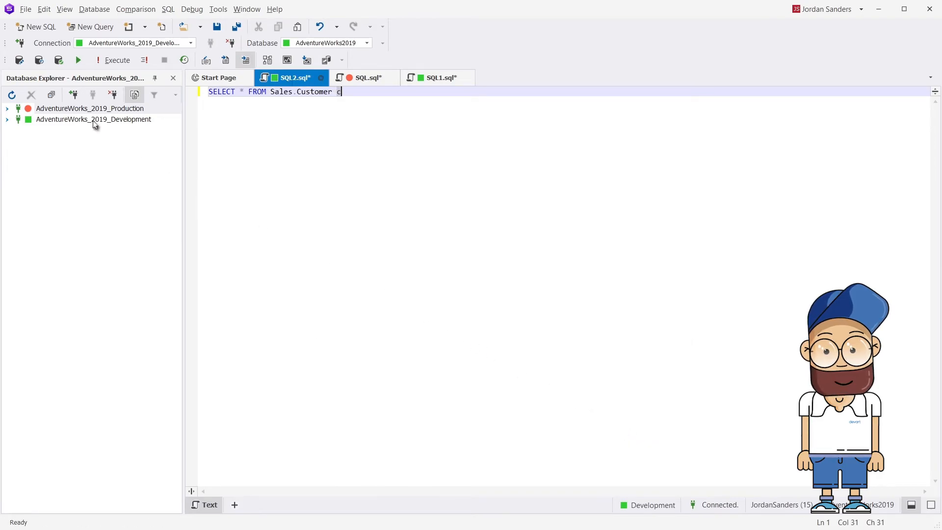
Step: Reassign AdventureWorks_2019_Production to the purple Demo category via Modify Connection and reconnect
right_click(90, 108)
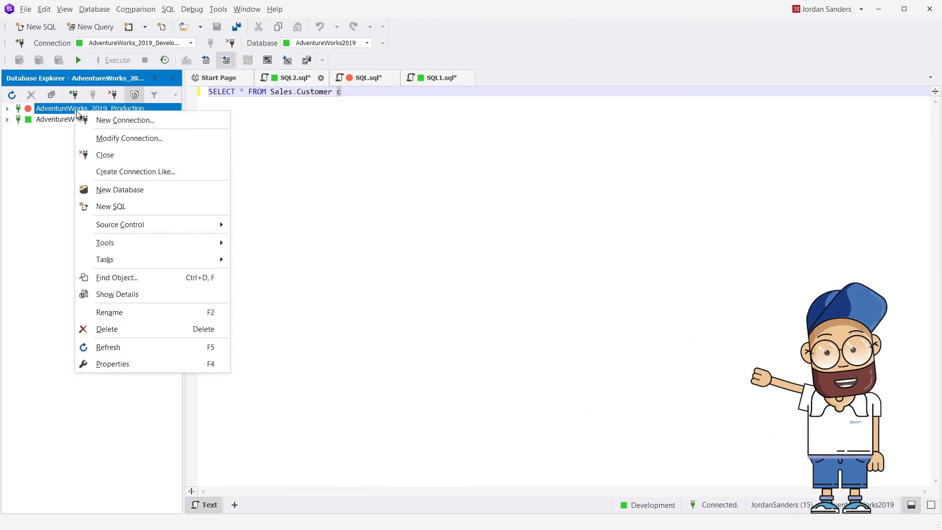
click(129, 139)
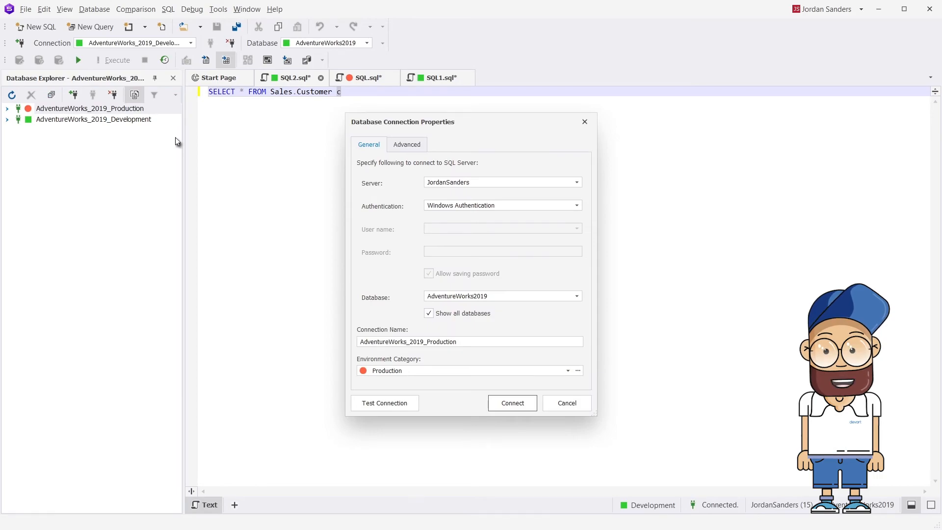
click(567, 371)
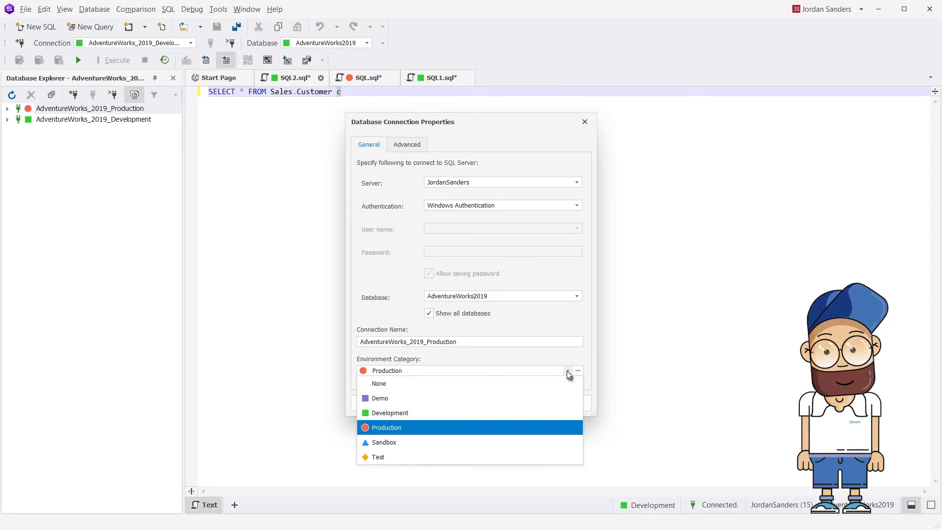
click(379, 397)
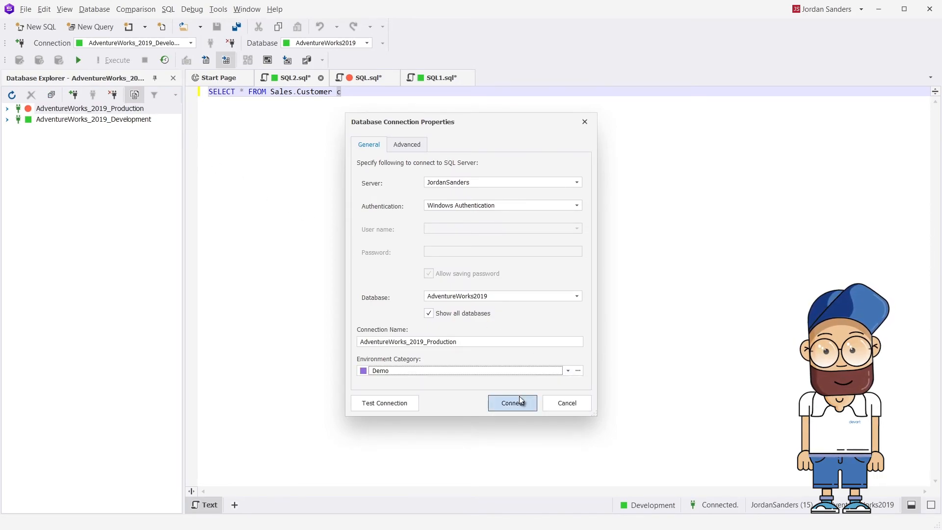
click(511, 403)
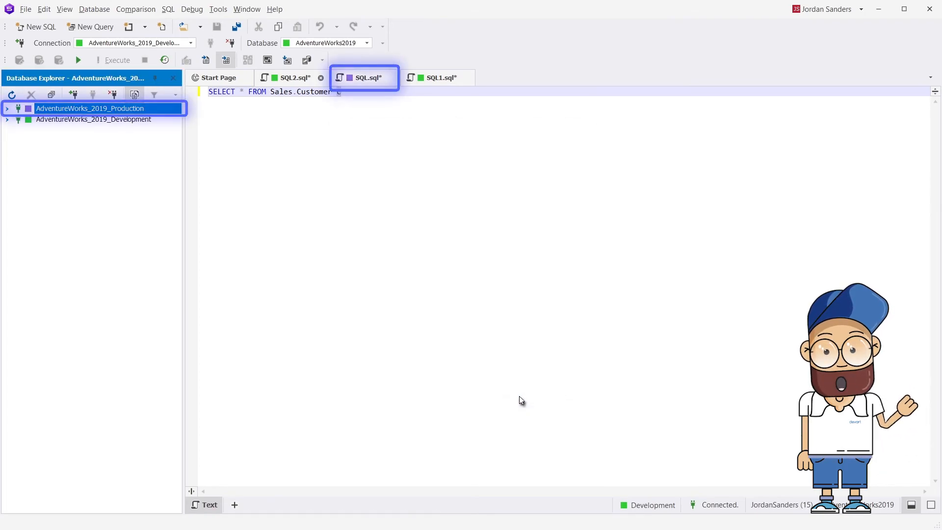